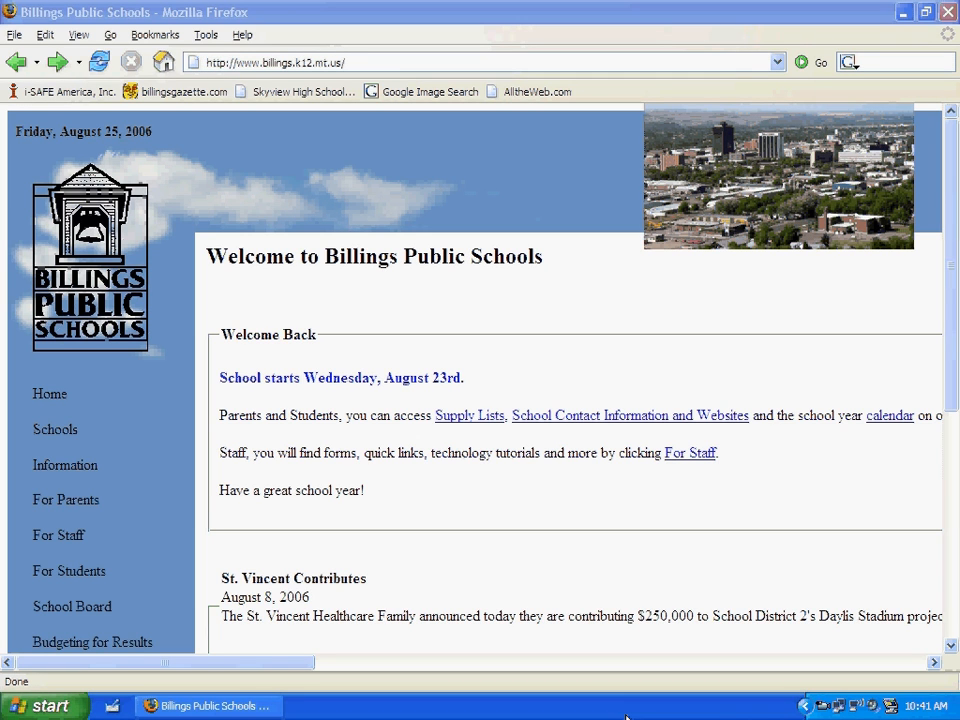
{"action": "mouse_move", "coordinate": [34, 76]}
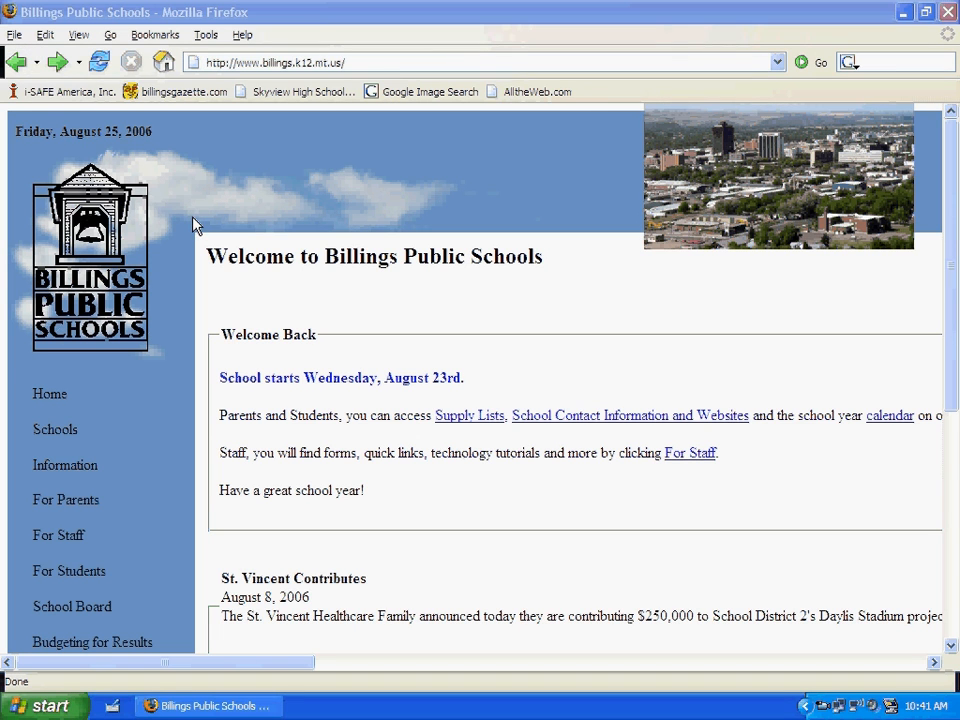
{"action": "mouse_move", "coordinate": [256, 132]}
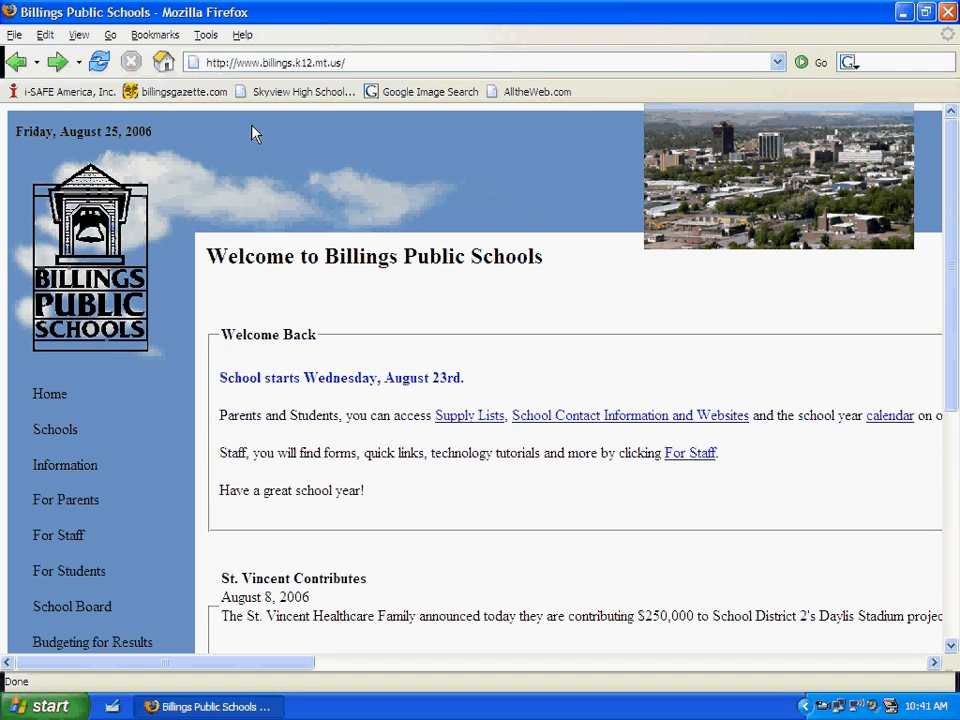
{"action": "mouse_move", "coordinate": [266, 152]}
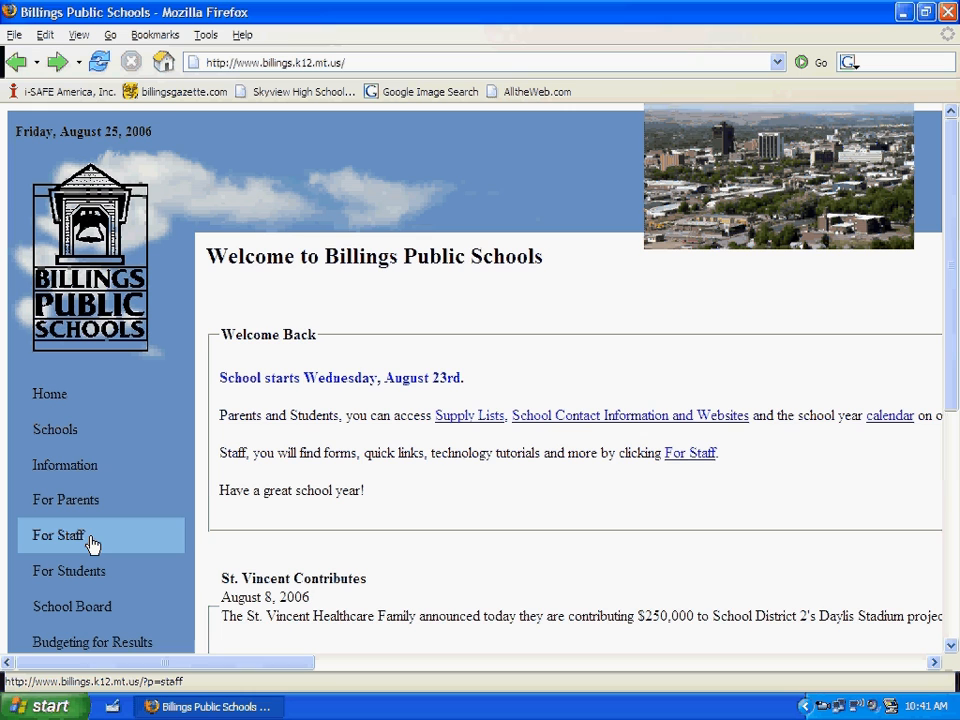
Reach the Outlook Web Access sign-in page through the For Staff 'Check Your Email Here with OWA' link
{"action": "left_click", "coordinate": [56, 536]}
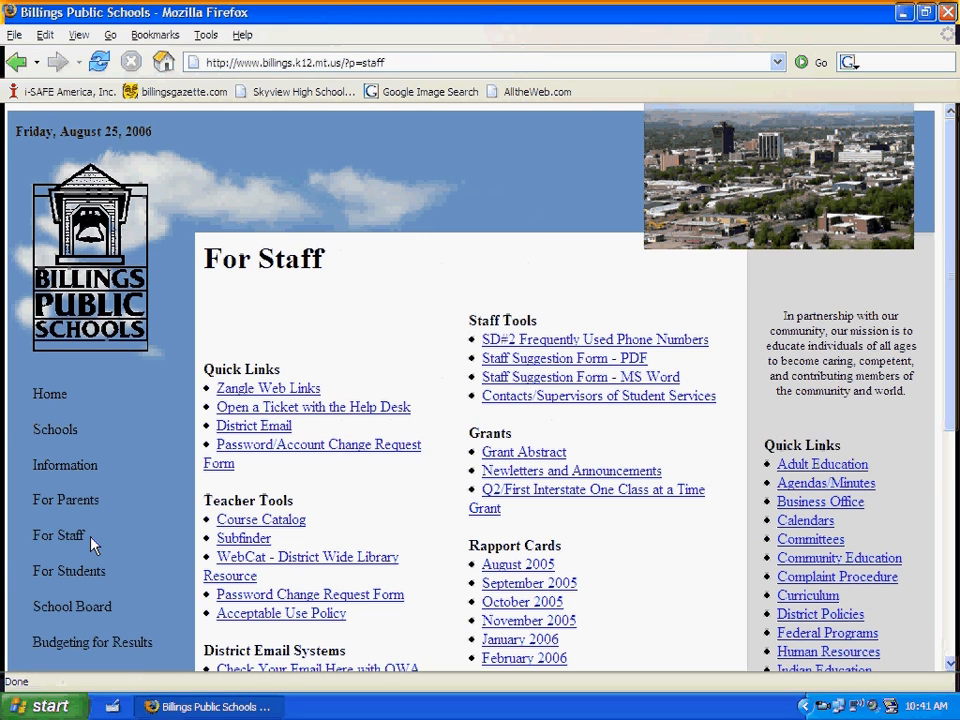
{"action": "mouse_move", "coordinate": [544, 544]}
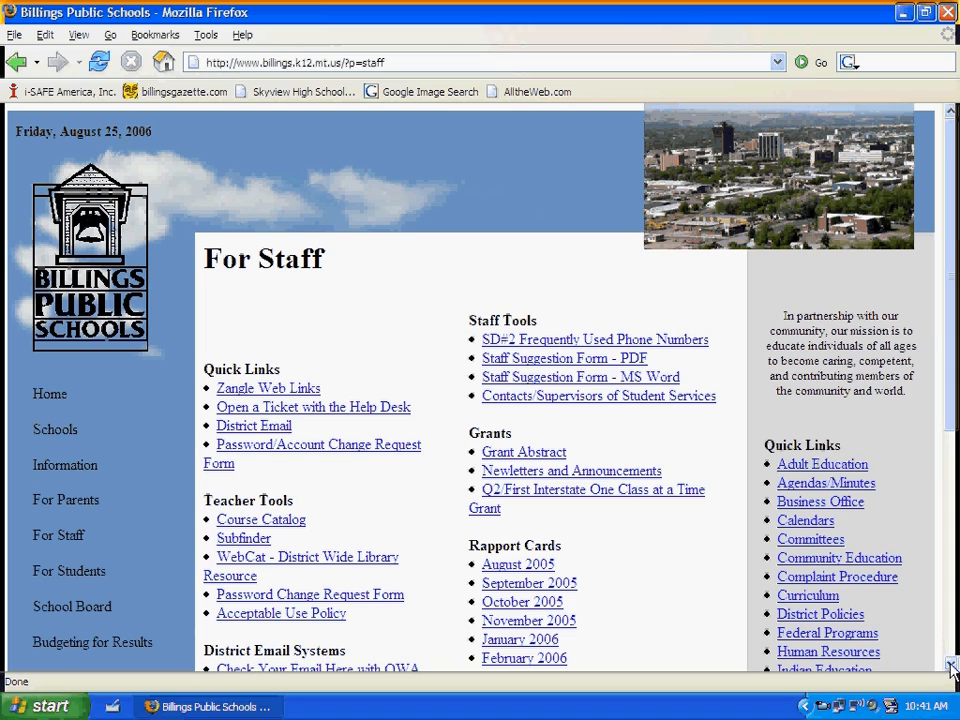
{"action": "scroll", "scroll_direction": "down", "scroll_amount": 3}
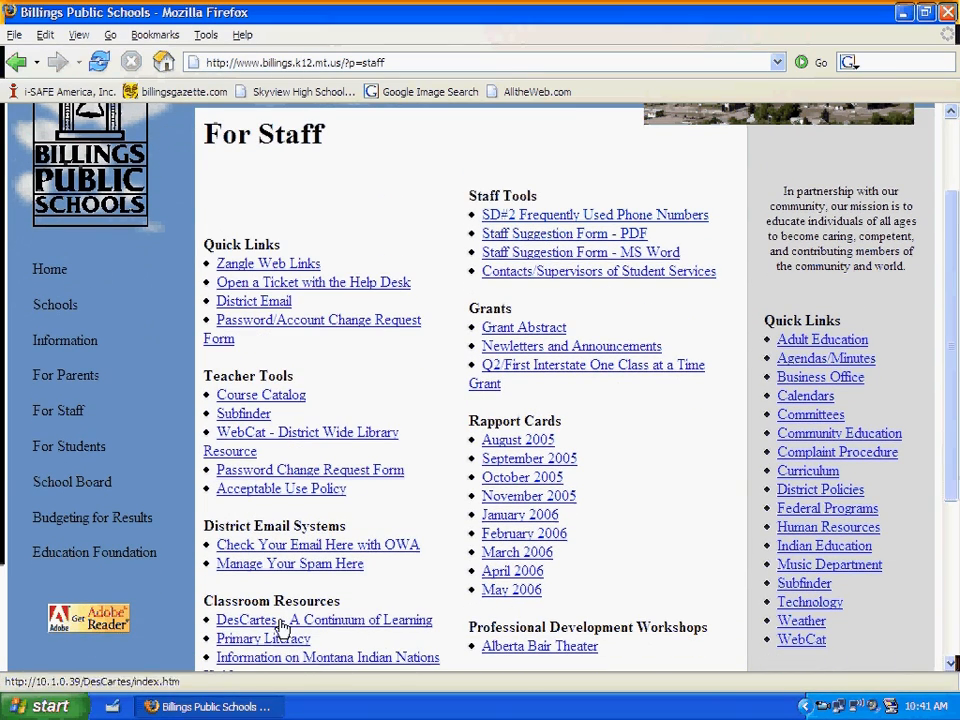
{"action": "mouse_move", "coordinate": [270, 544]}
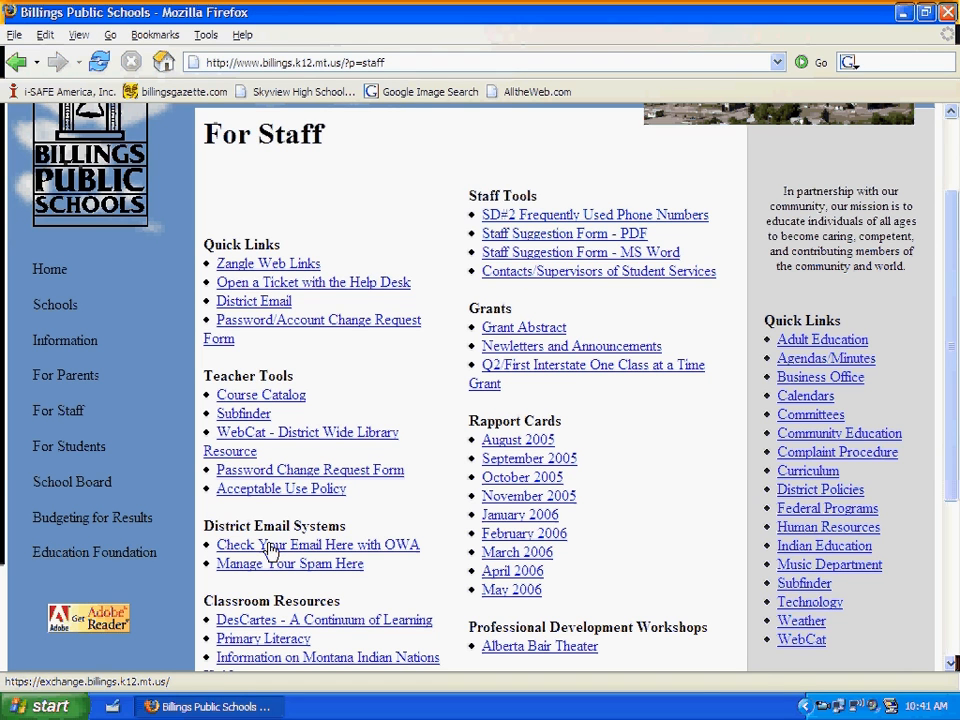
{"action": "left_click", "coordinate": [316, 544]}
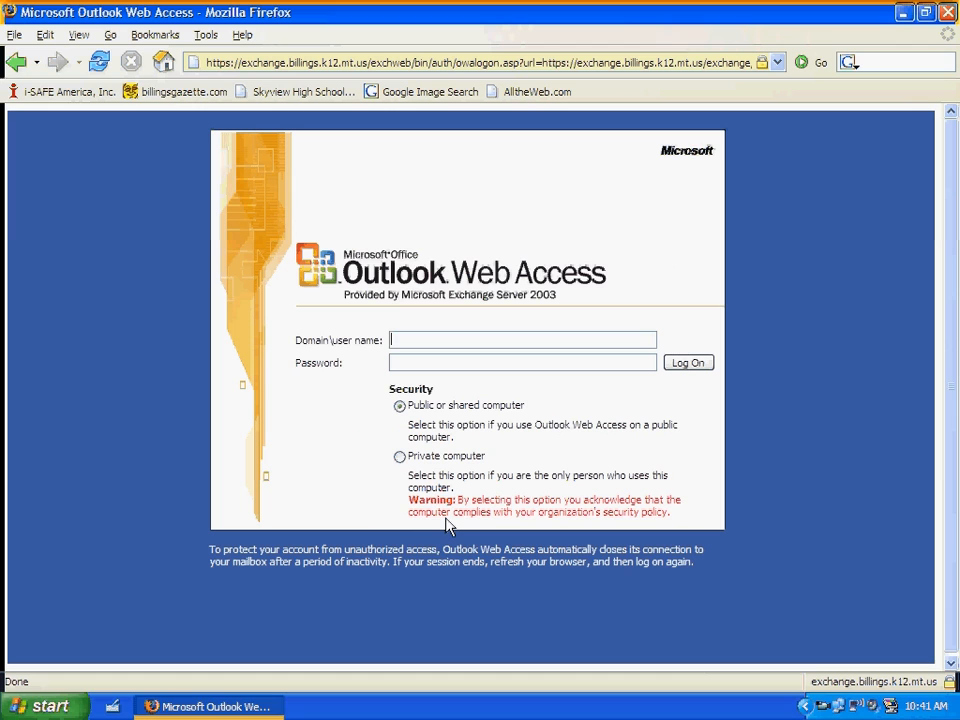
{"action": "mouse_move", "coordinate": [452, 524]}
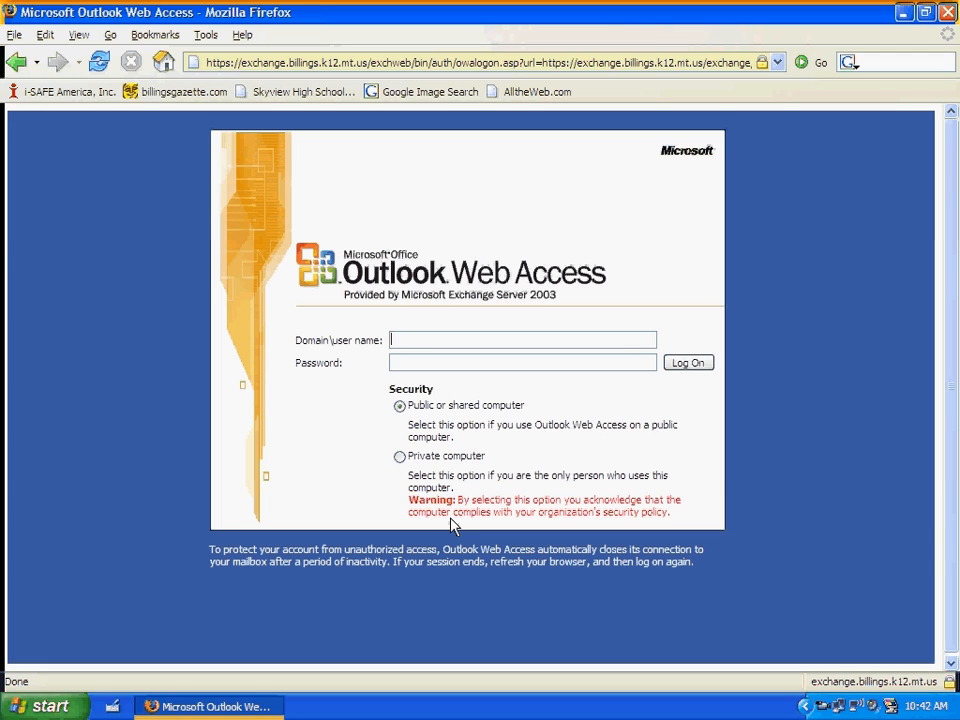
{"action": "type", "text": "caskeyd"}
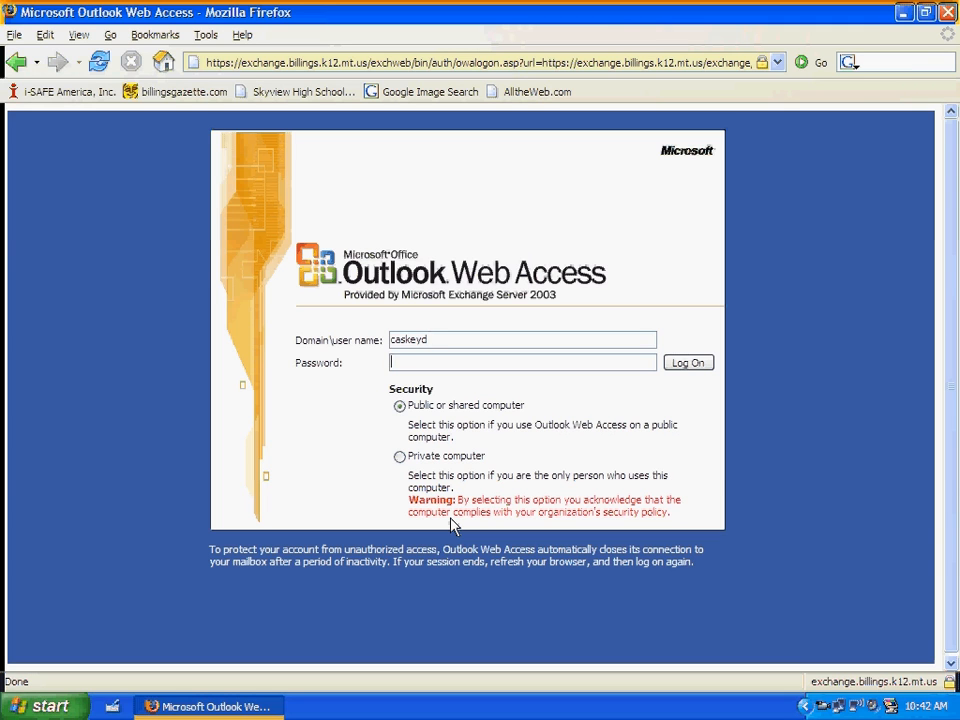
{"action": "type", "text": "*****"}
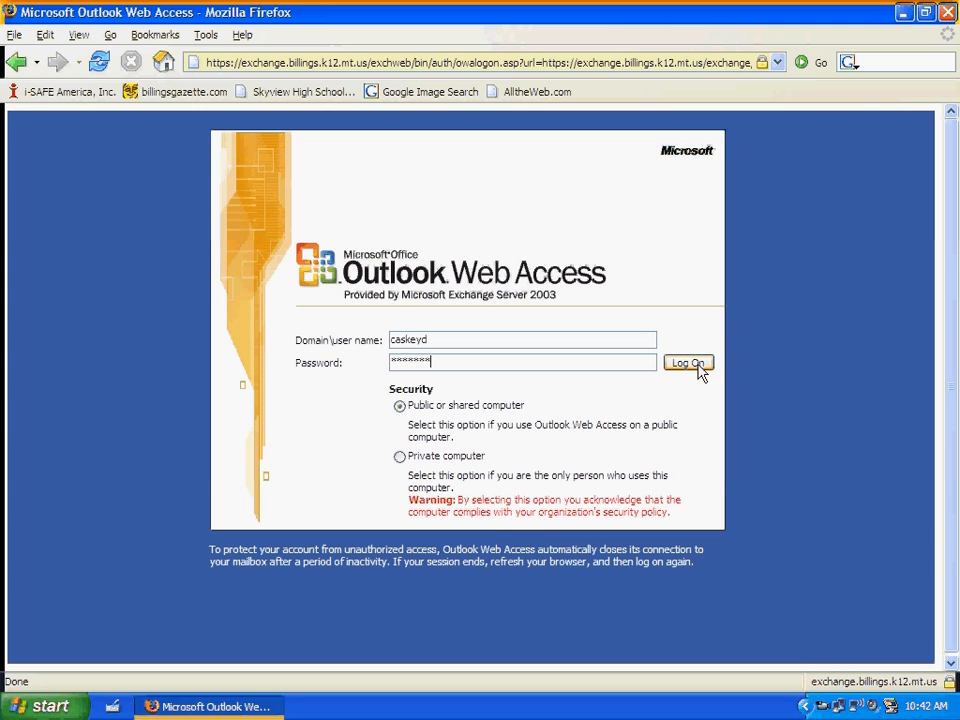
Log on with the entered credentials so the mailbox starts loading
{"action": "left_click", "coordinate": [688, 362]}
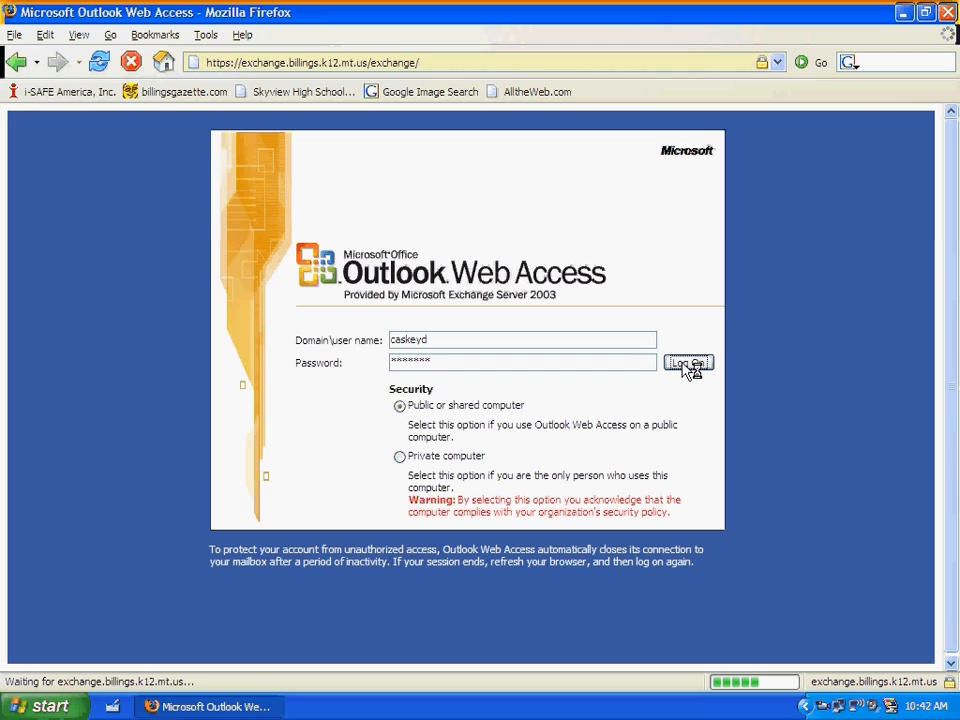